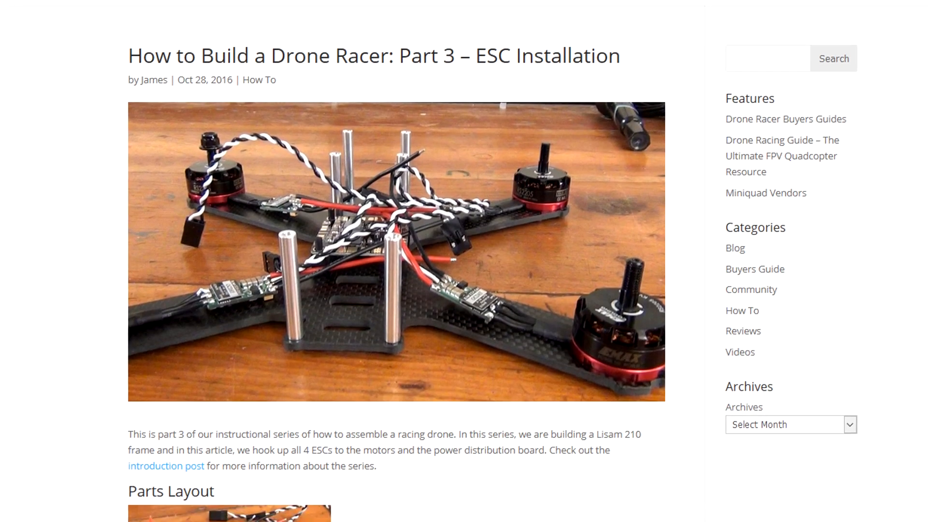
scroll(down, 3)
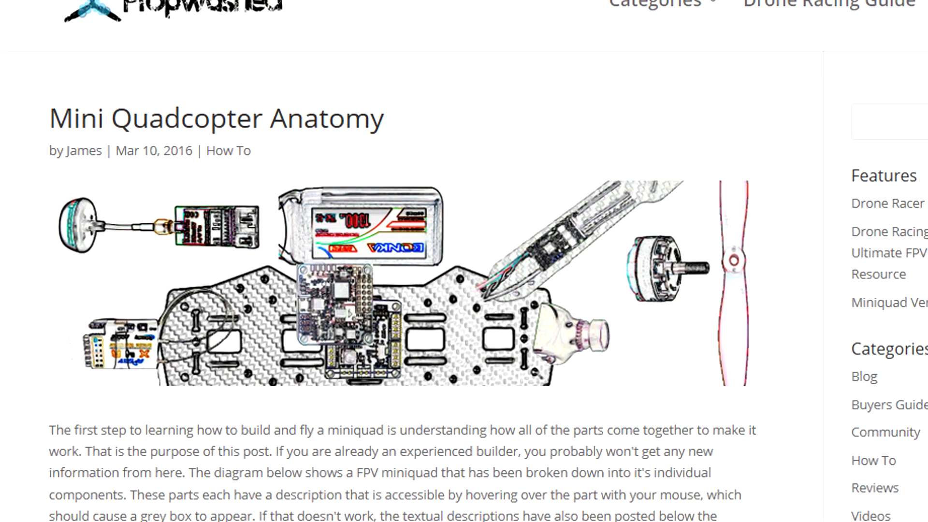
scroll(down, 3)
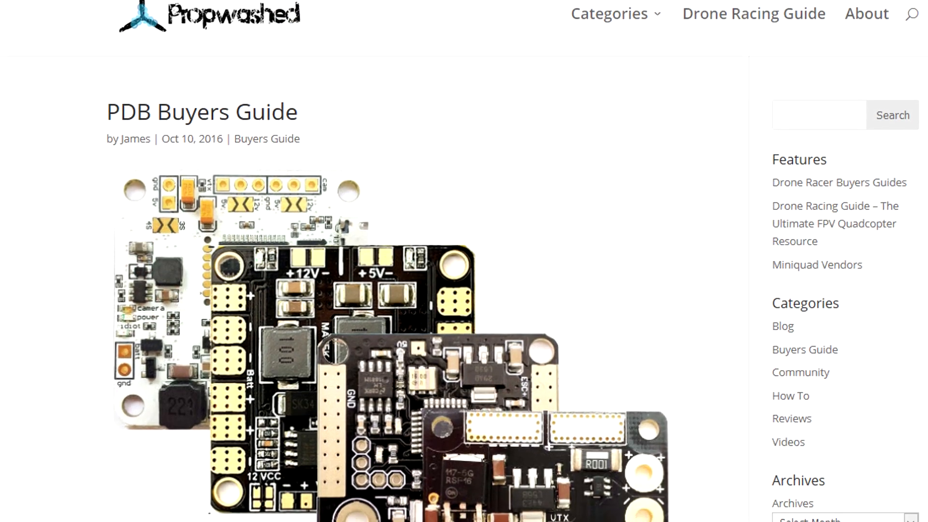
scroll(down, 3)
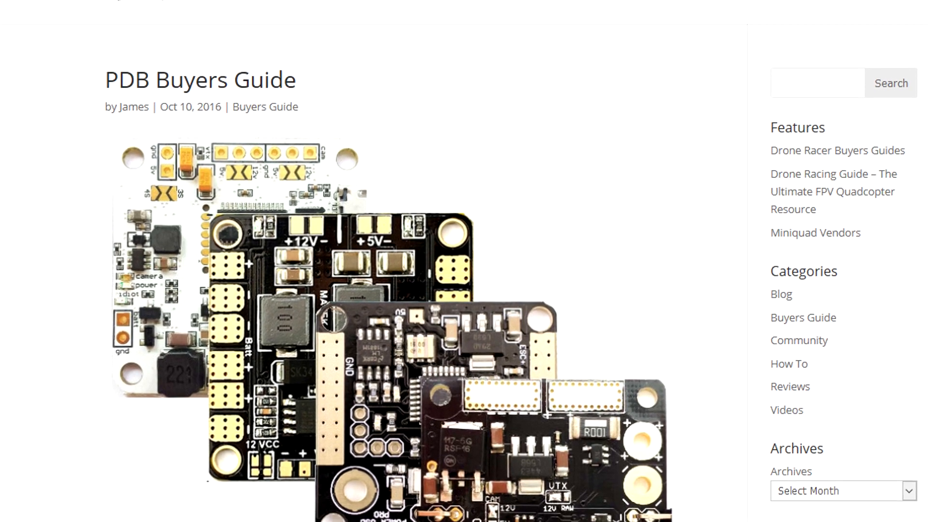
scroll(down, 3)
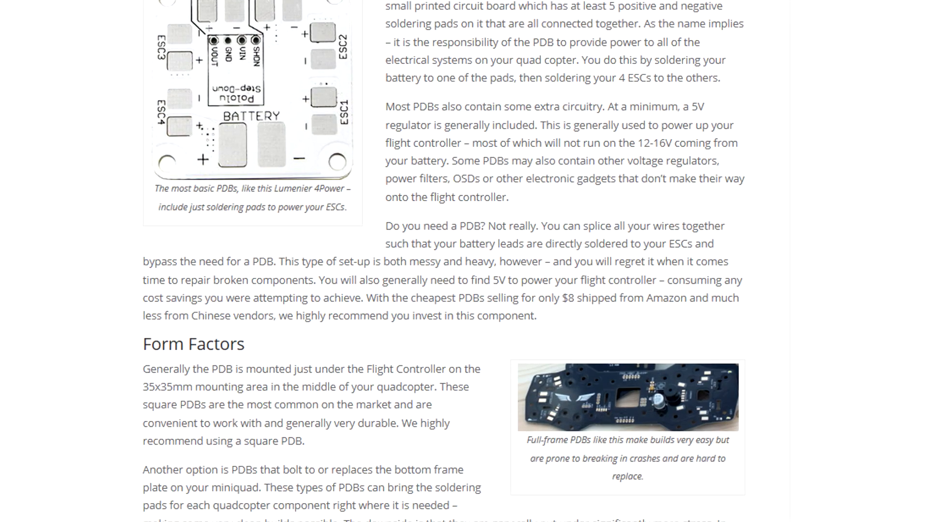
scroll(down, 3)
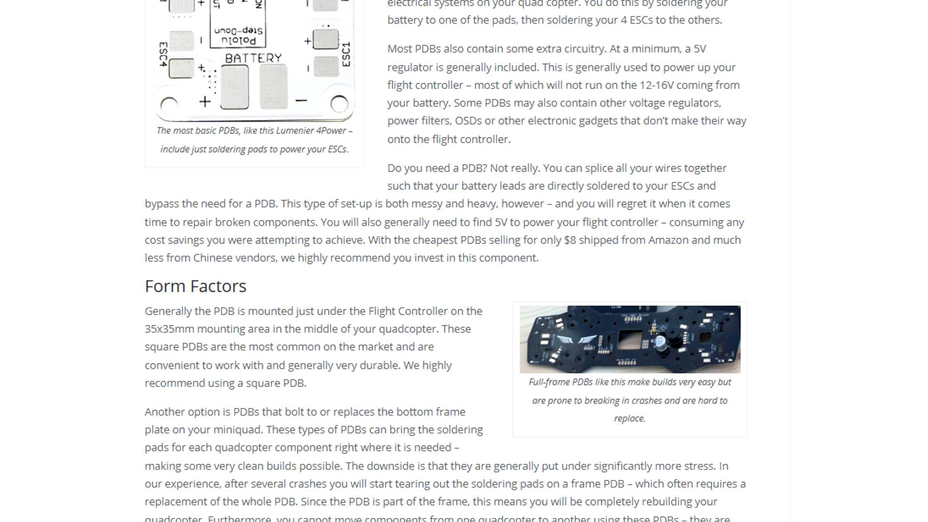